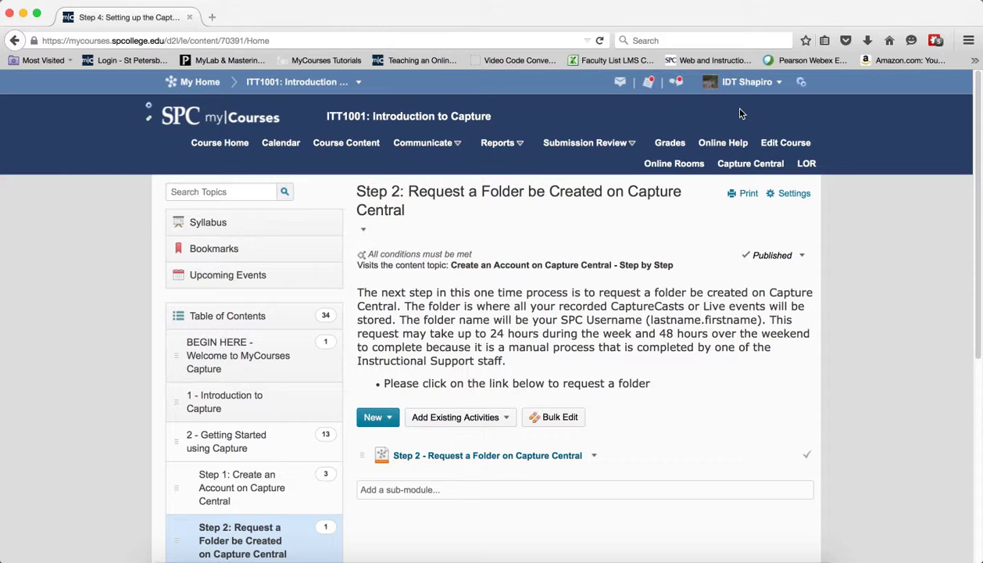
mouse_move(747, 175)
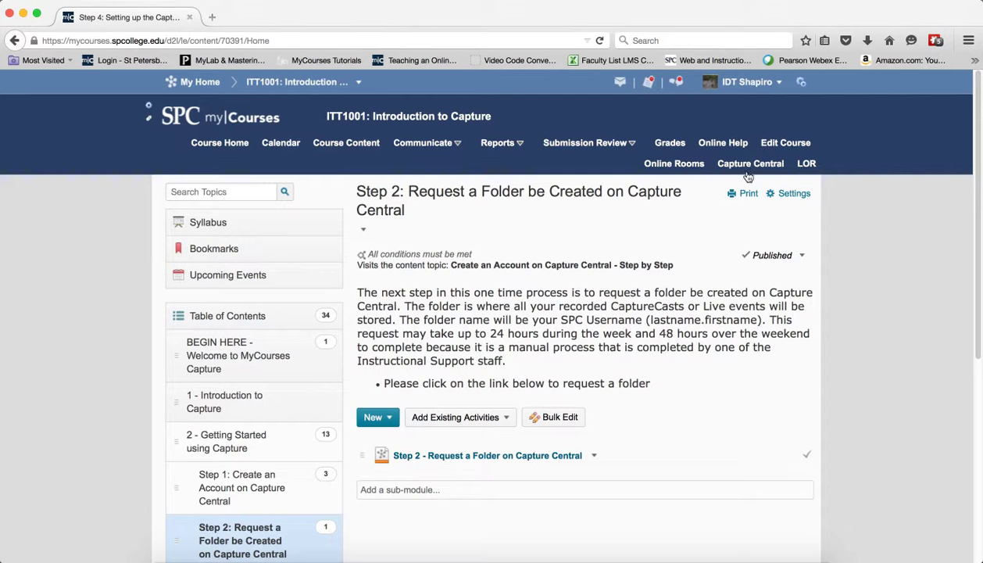
Step: Reach the Manage Live Events page via the course navbar's Capture Central link
click(750, 164)
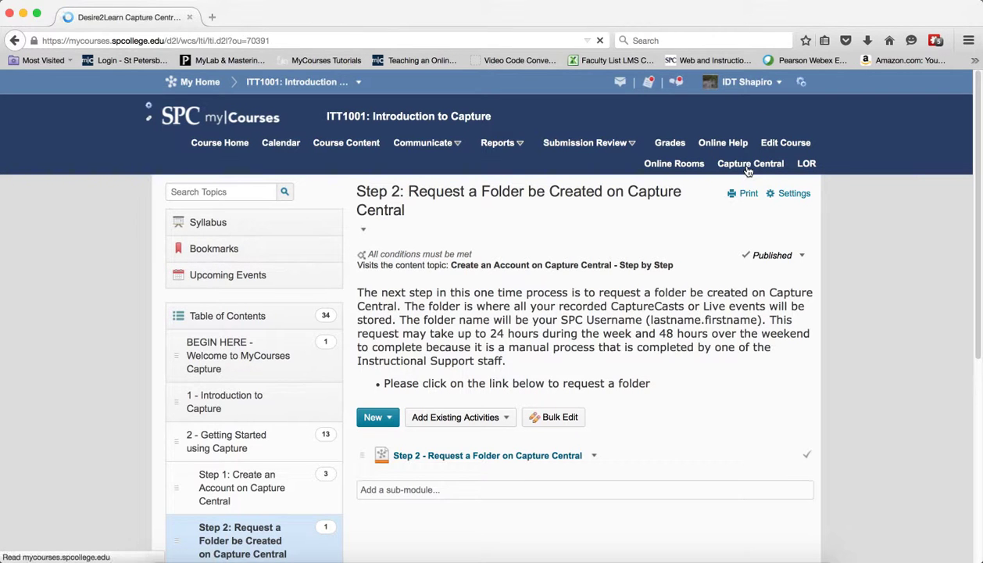
click(750, 164)
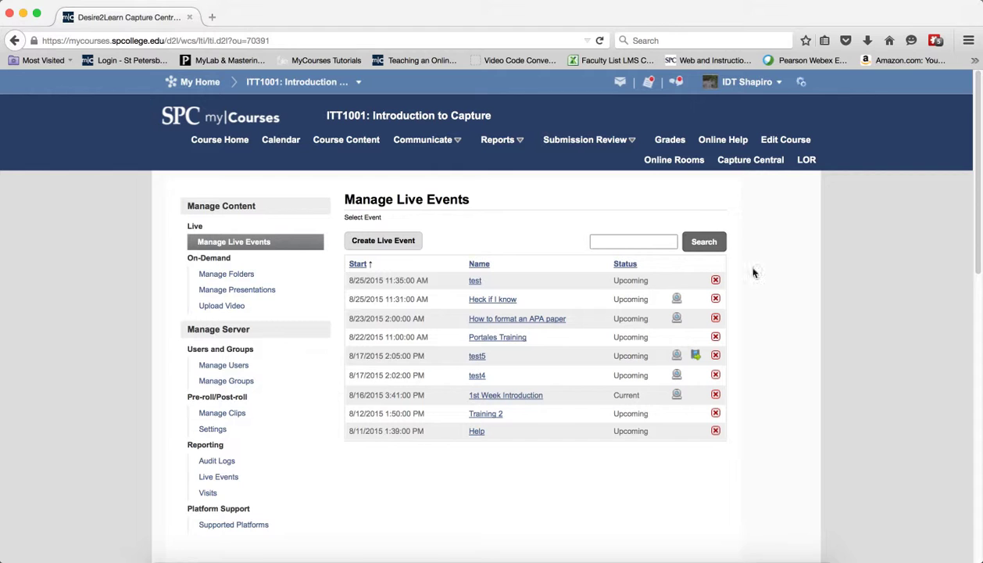
mouse_move(341, 240)
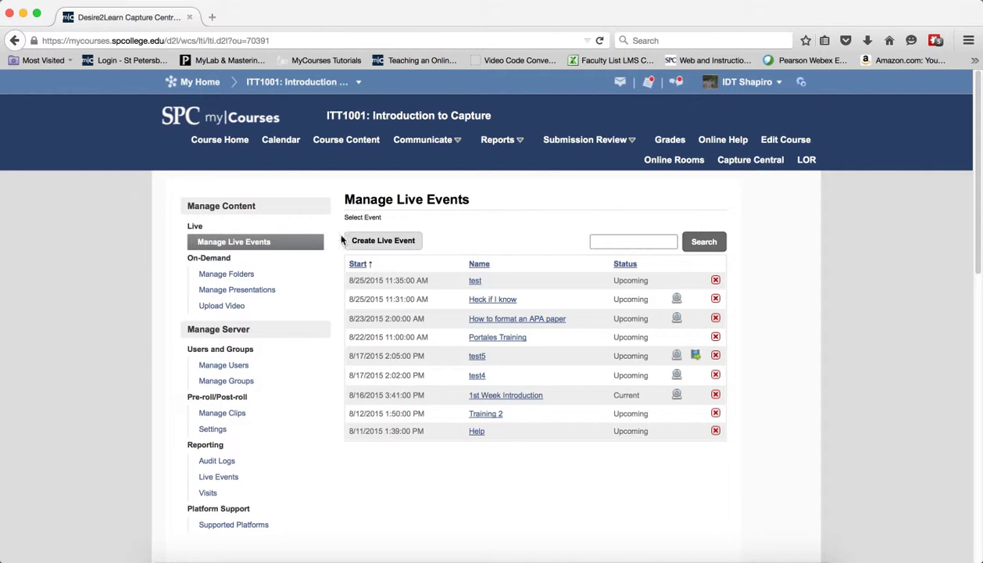
mouse_move(749, 480)
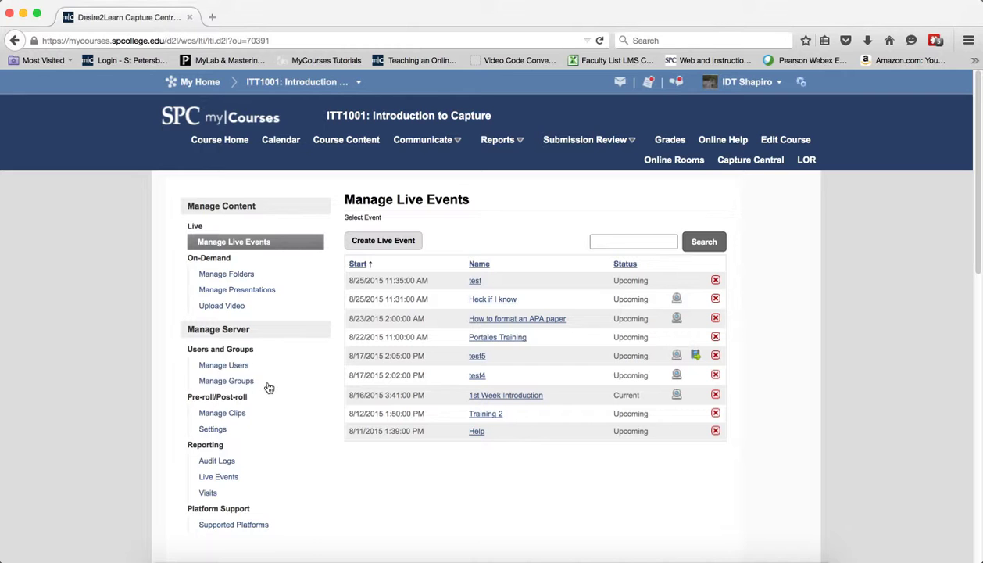
Step: Search Manage Users for 'shapiro' to show matching accounts with emails and access levels
click(224, 366)
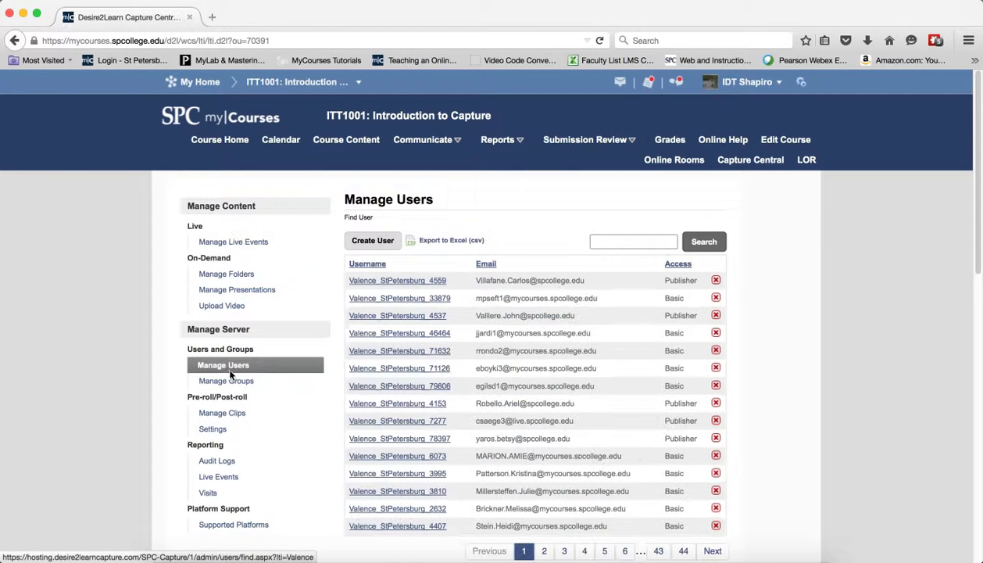
mouse_move(654, 362)
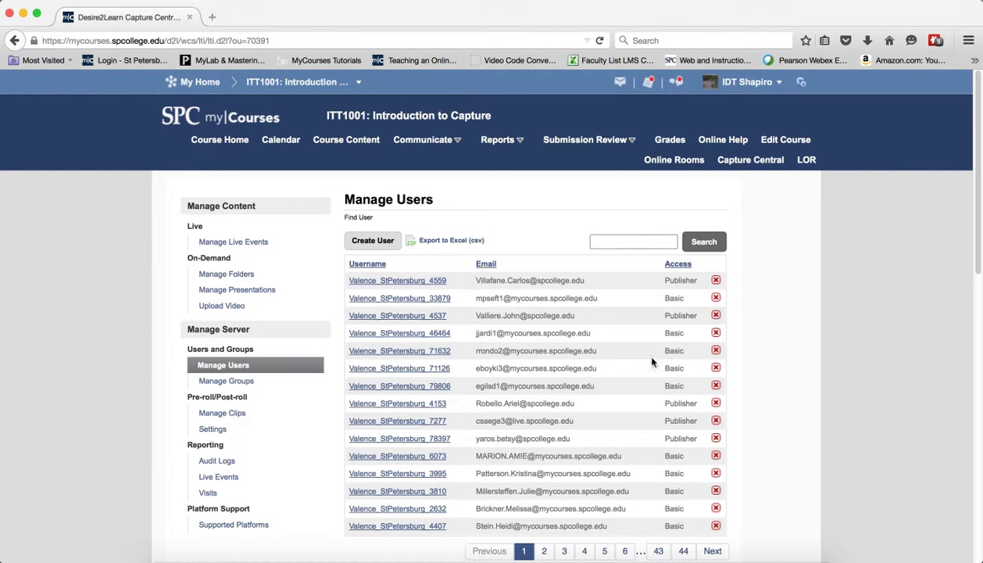
text(shapiro)
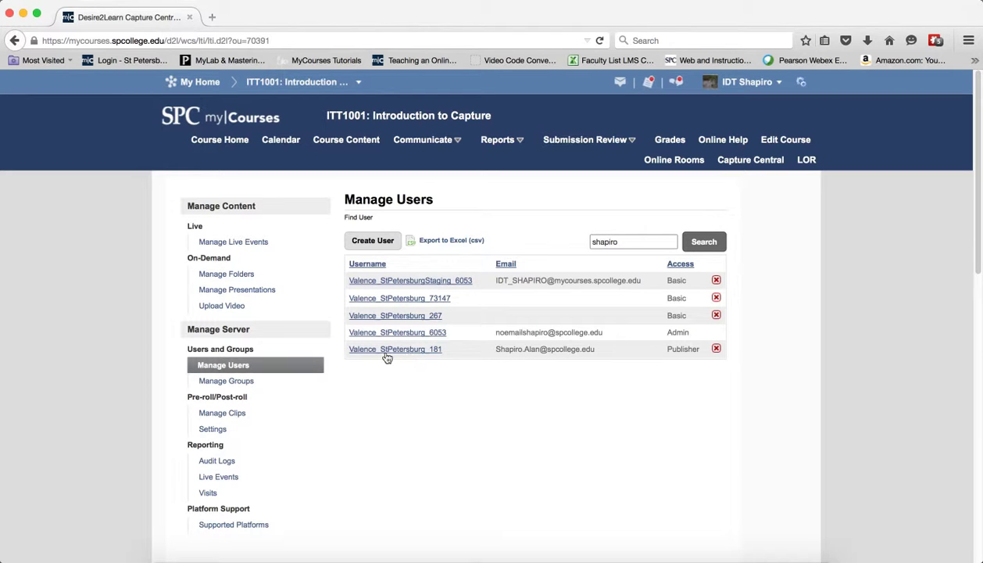
mouse_move(406, 358)
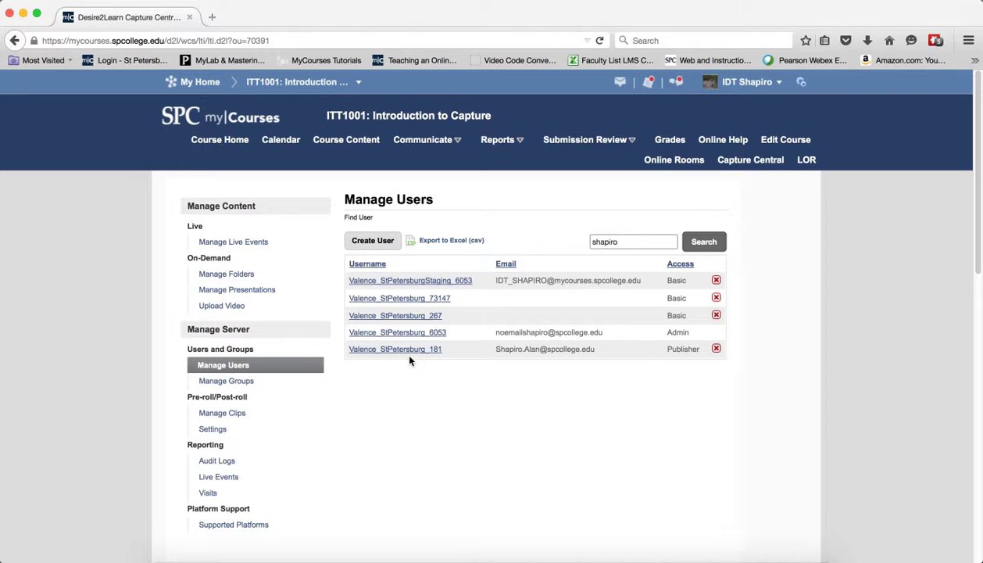
mouse_move(400, 364)
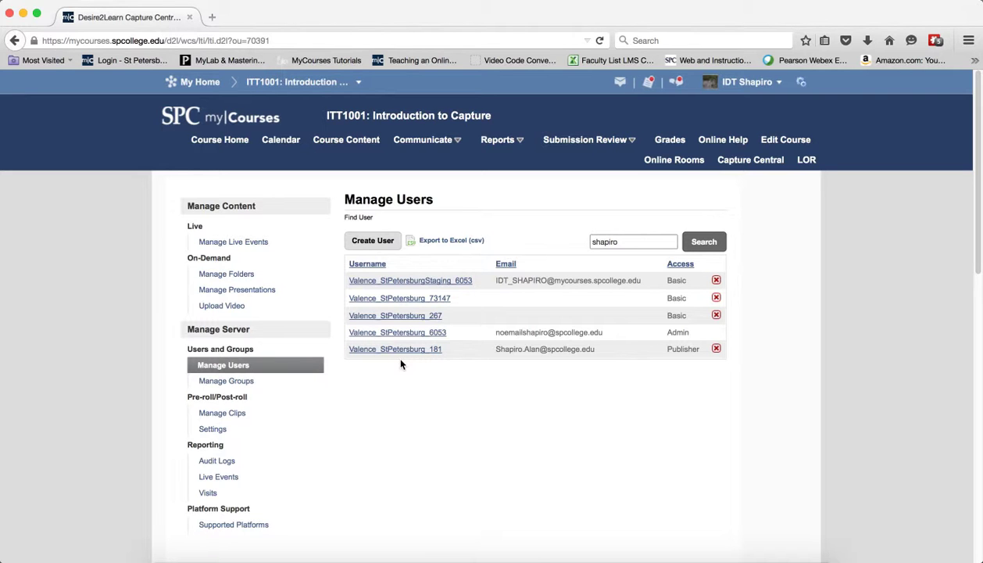
mouse_move(441, 361)
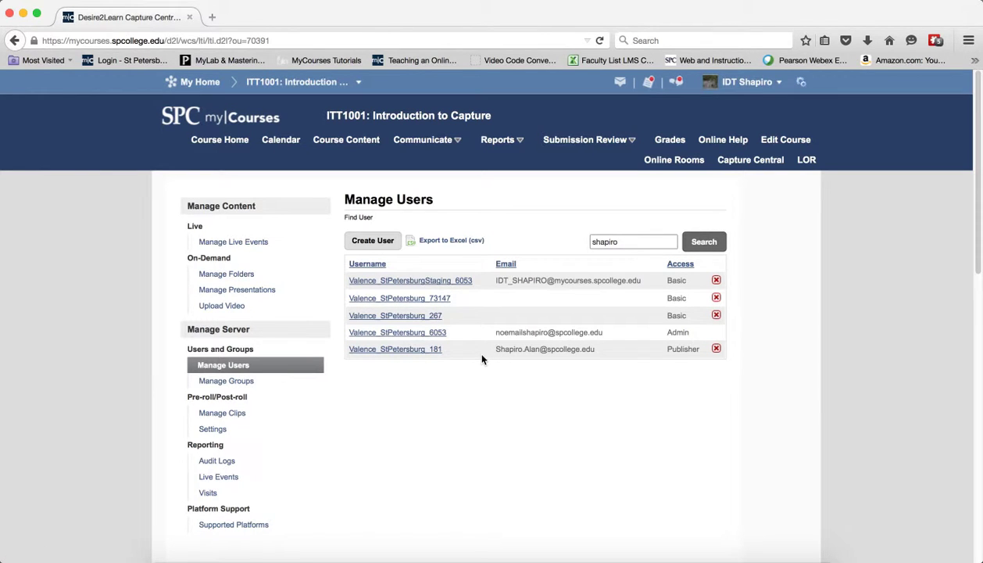
mouse_move(454, 366)
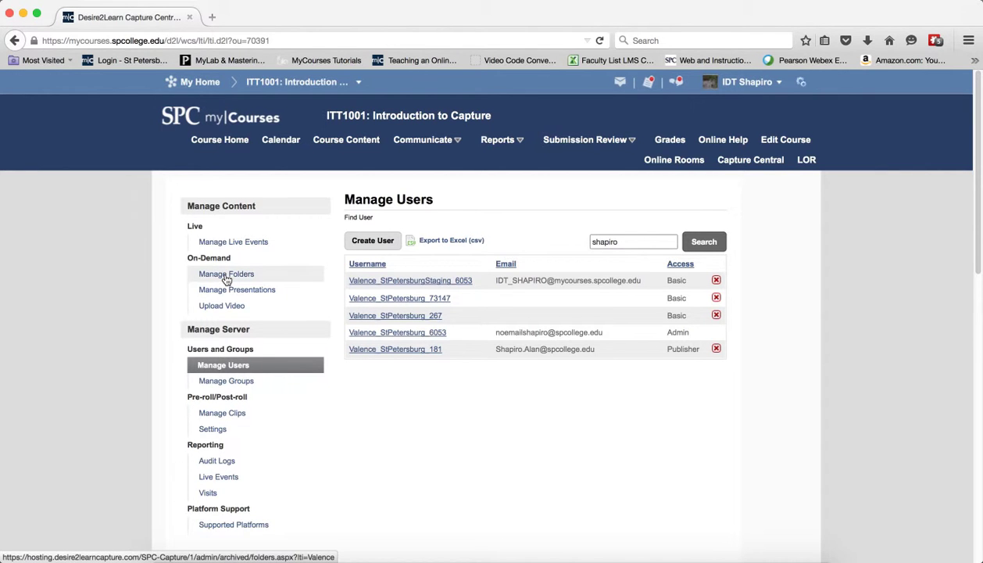
Step: Create a new folder named 'demo.faculty2' from the Manage Folders page
click(227, 274)
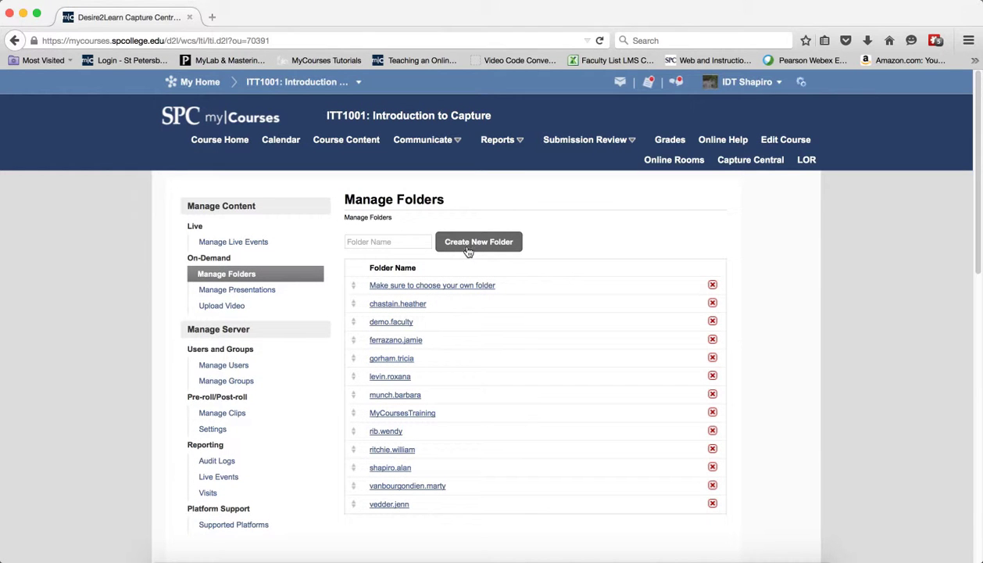
click(388, 241)
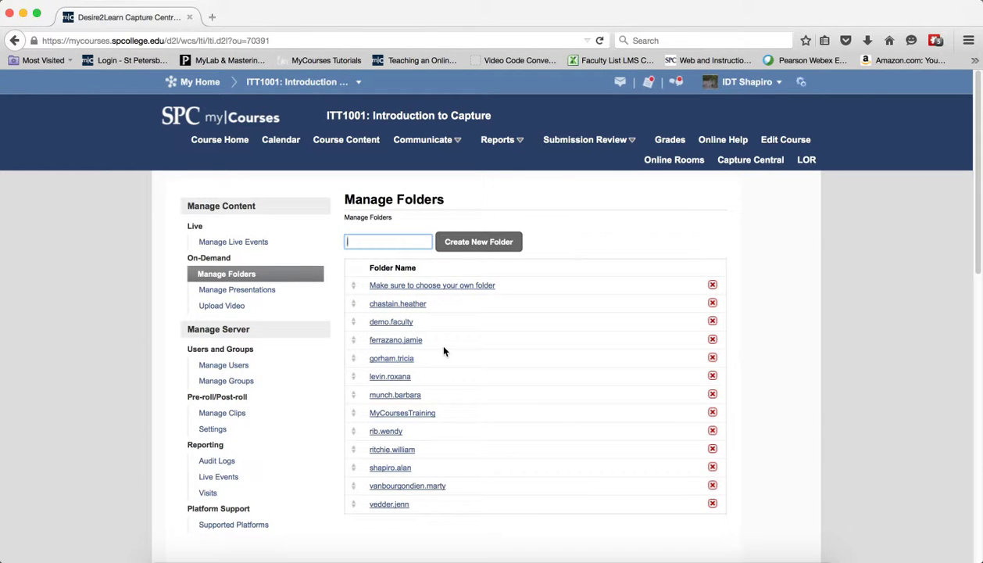
text(demo.faculty)
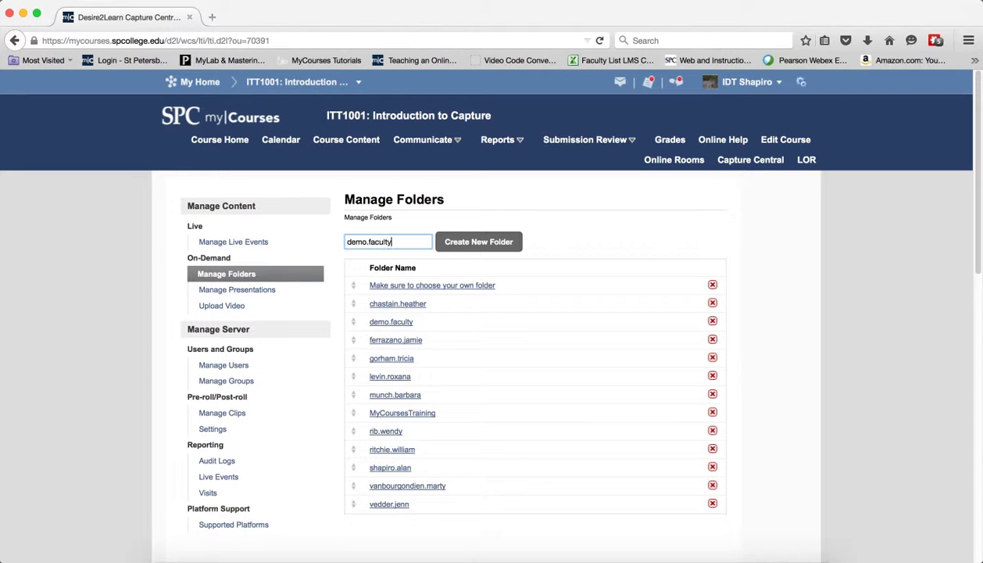
mouse_move(450, 325)
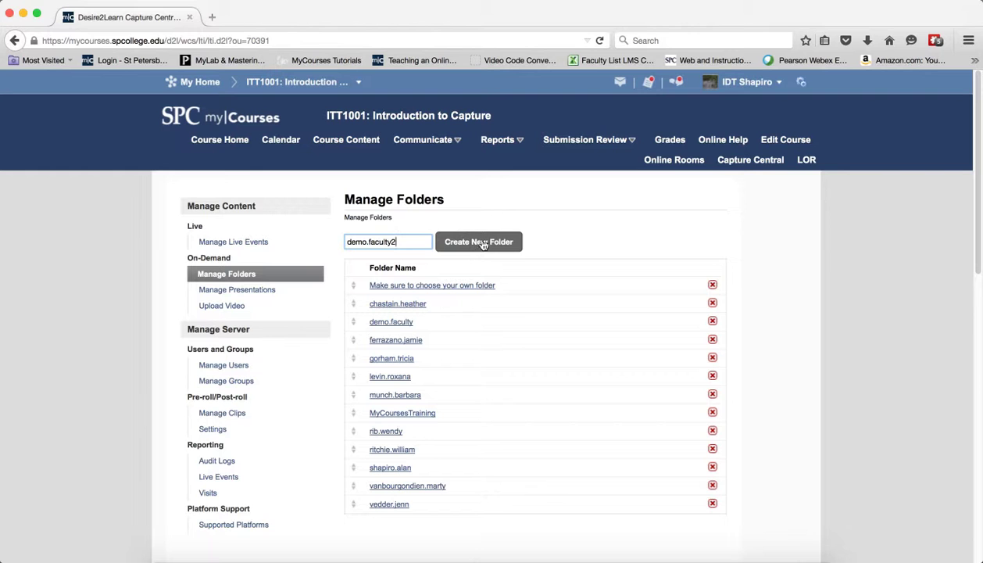
click(478, 241)
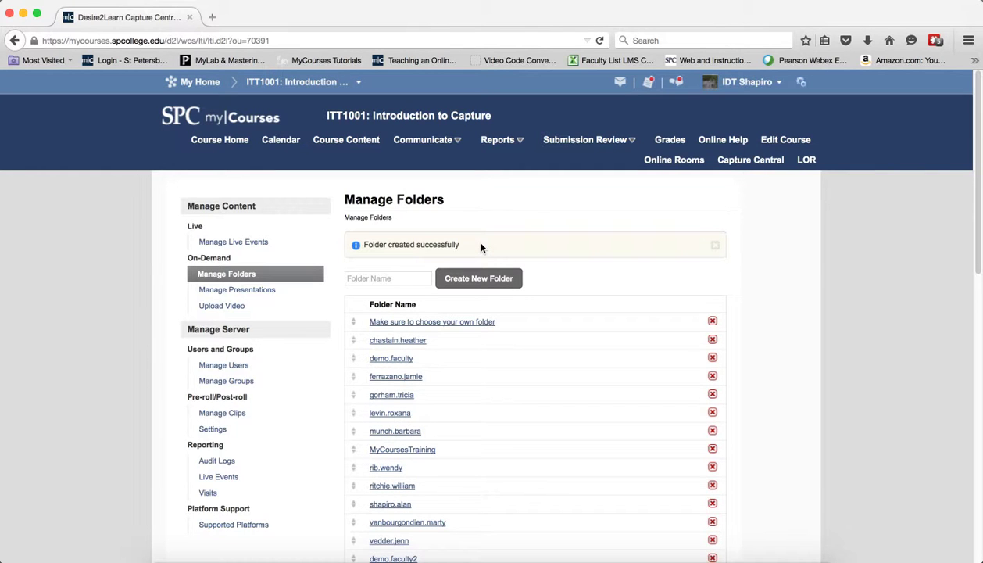
scroll(down, 3)
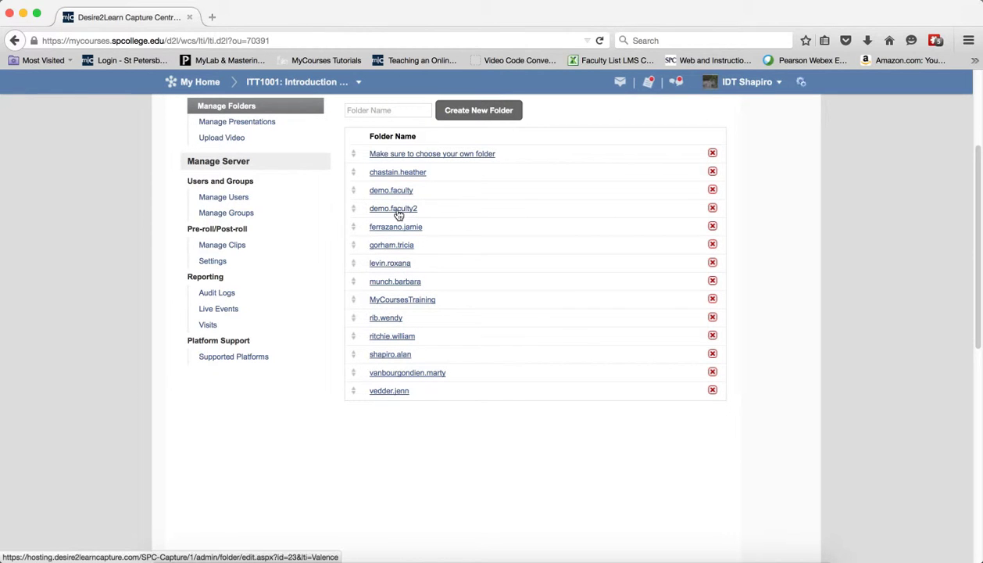
Step: Grant Demo Faculty (Valence_StPetersburg_317) Can View and Manage on demo.faculty2 and save
click(394, 208)
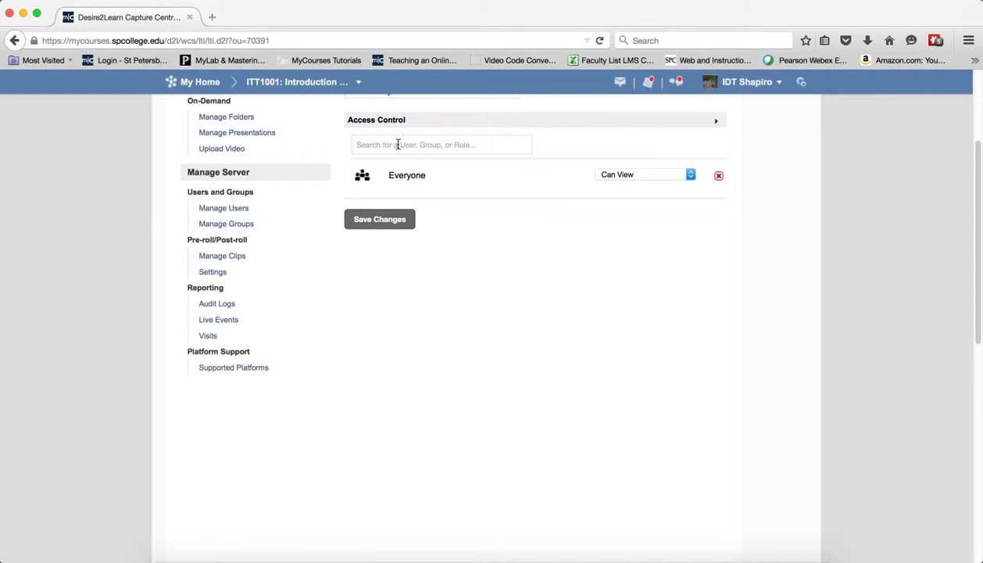
text(demo)
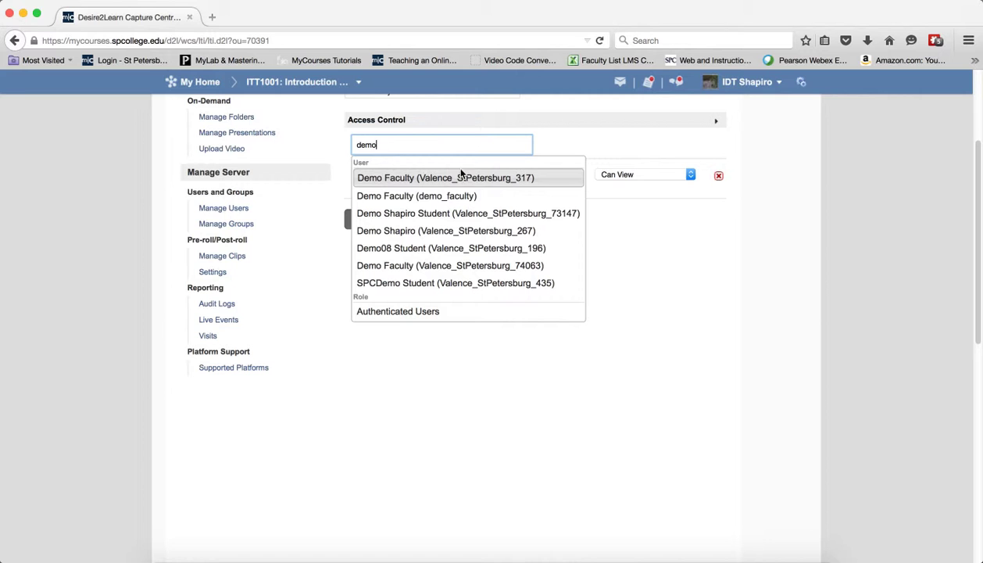
mouse_move(450, 181)
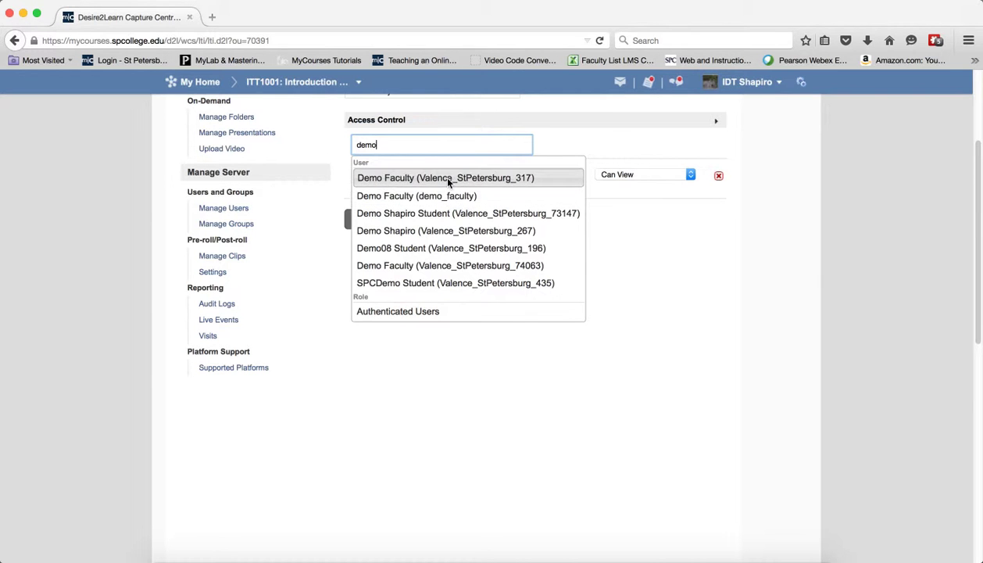
click(446, 178)
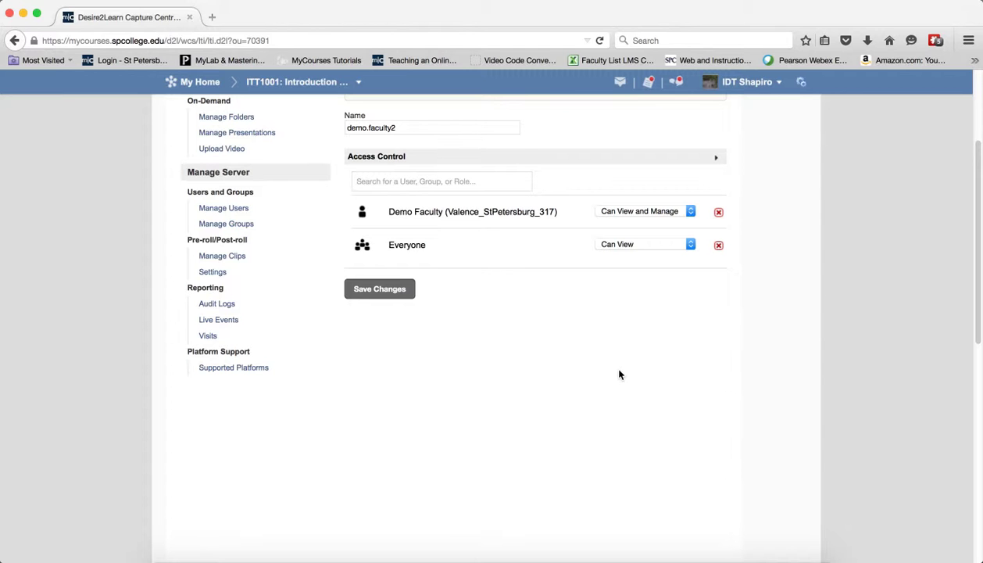
click(379, 288)
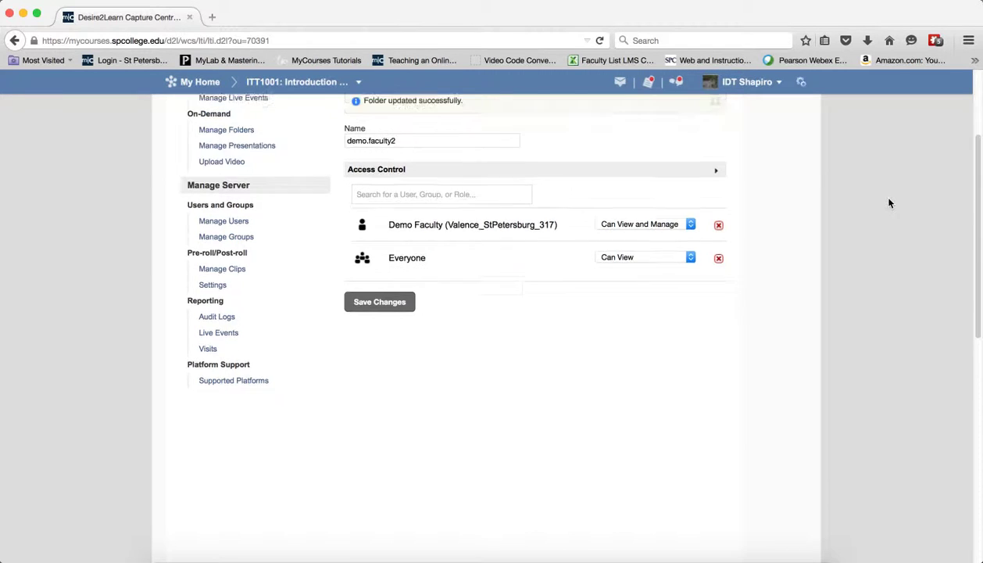
scroll(up, 3)
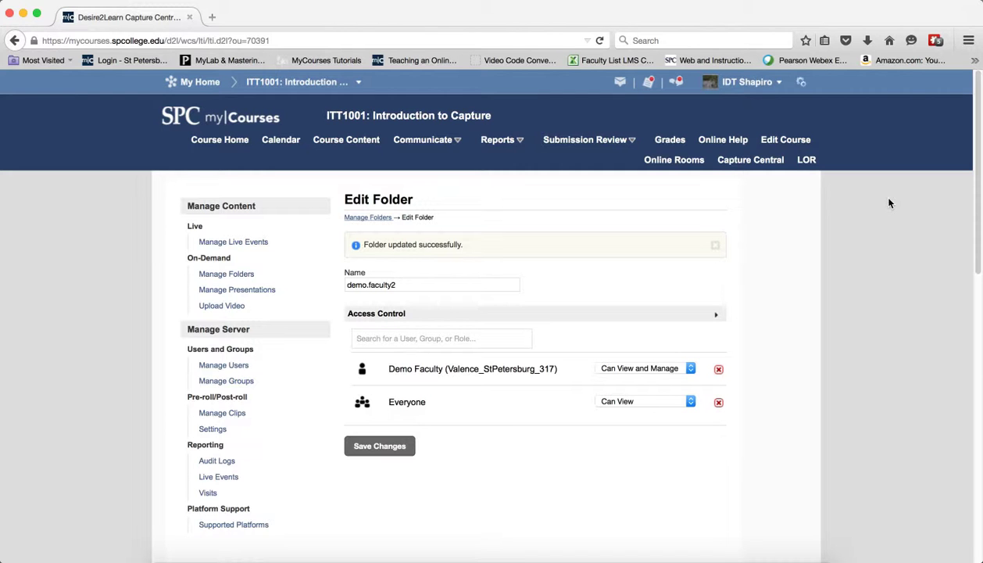
mouse_move(883, 264)
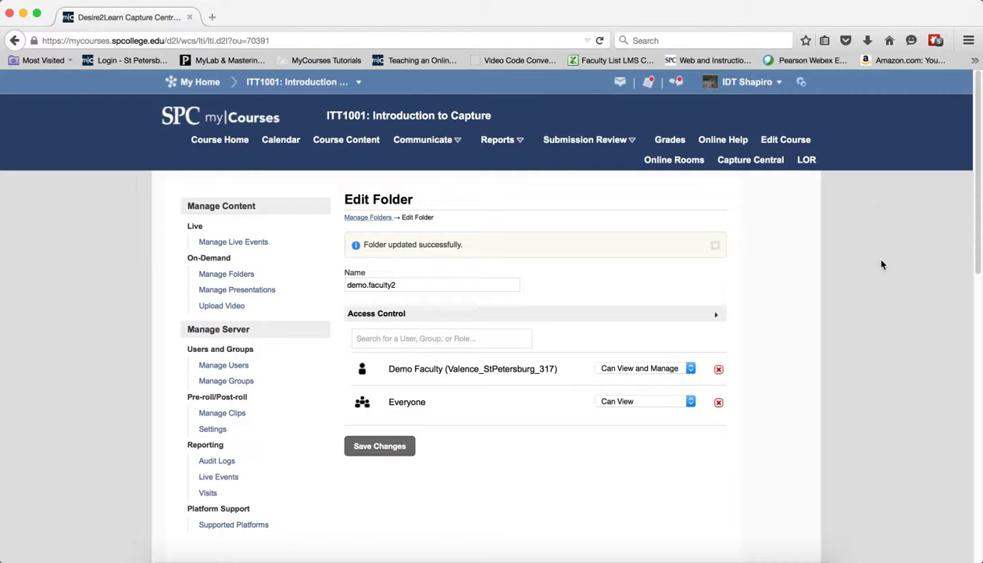
mouse_move(863, 288)
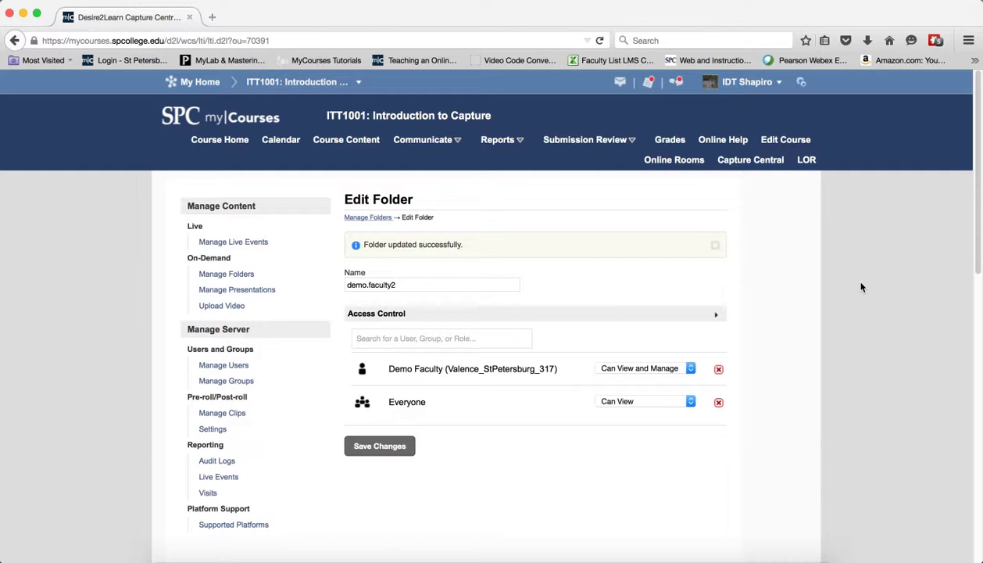